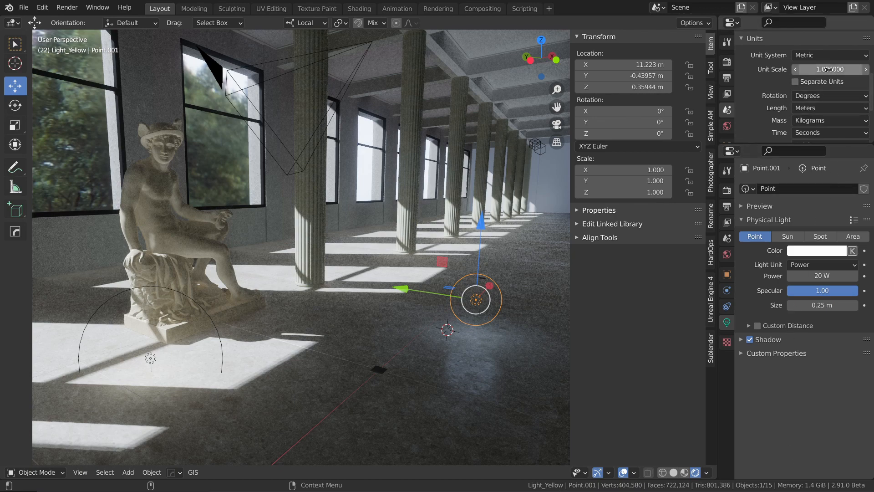
Step: Browse the light intensity units keeping Power, then set scene Unit Scale to 0.372
click(822, 264)
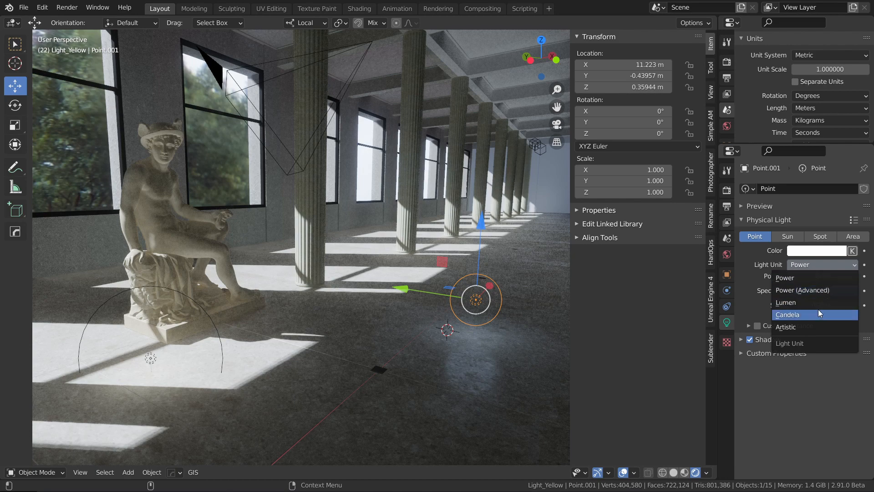
mouse_move(788, 313)
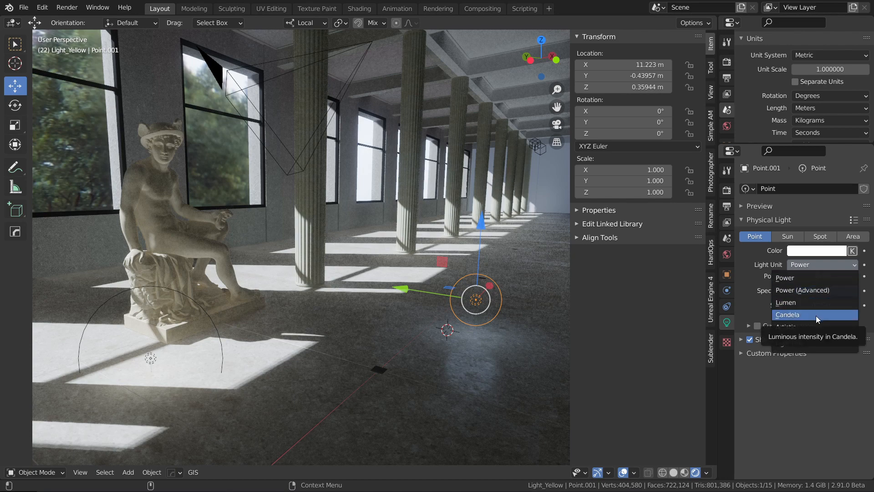
click(785, 278)
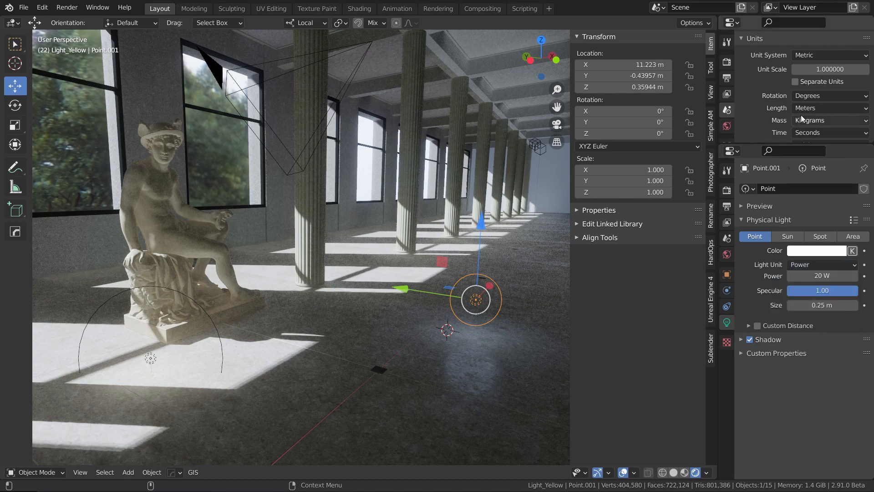
mouse_move(829, 69)
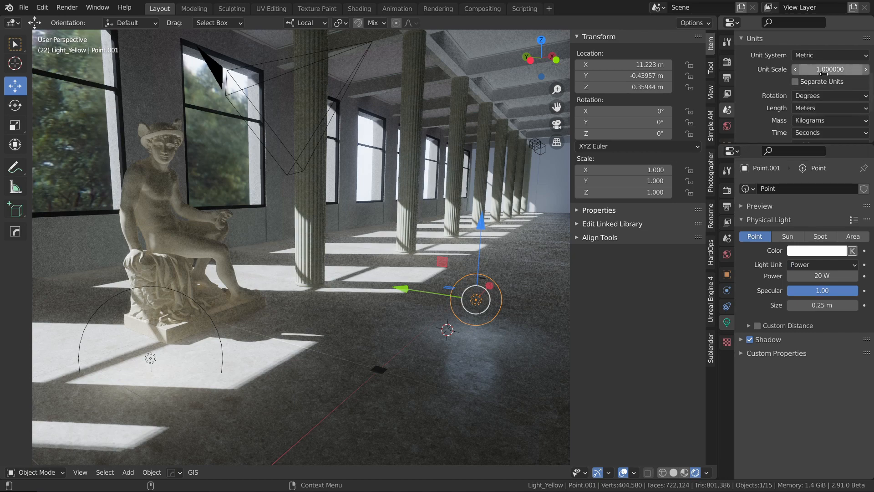
mouse_move(829, 68)
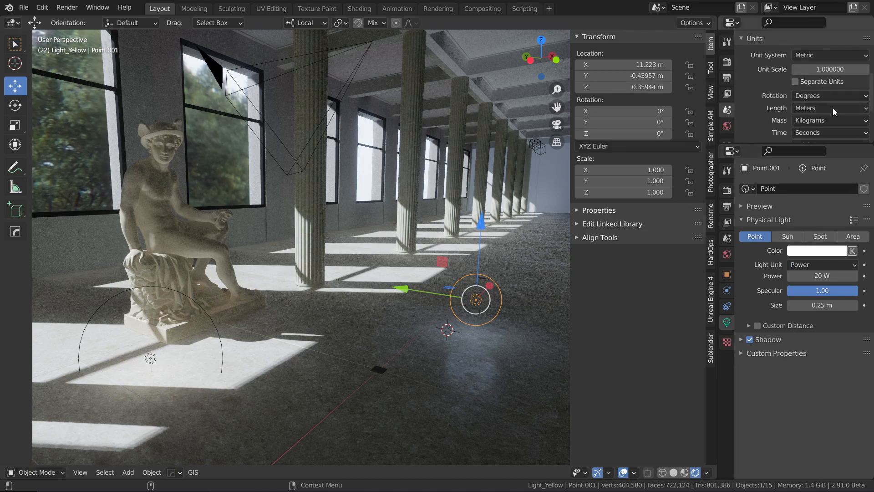
click(829, 69)
text(1)
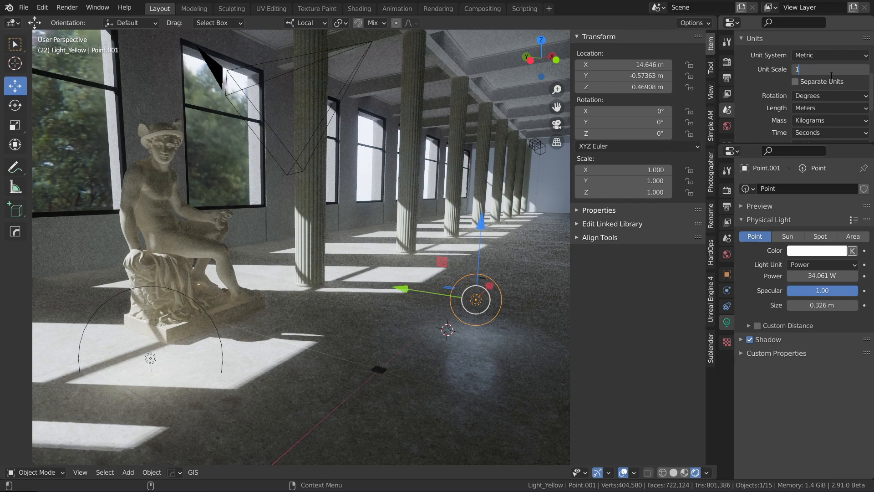
Step: Switch the point light's intensity unit to Lumen (13660) and reselect the light
click(822, 264)
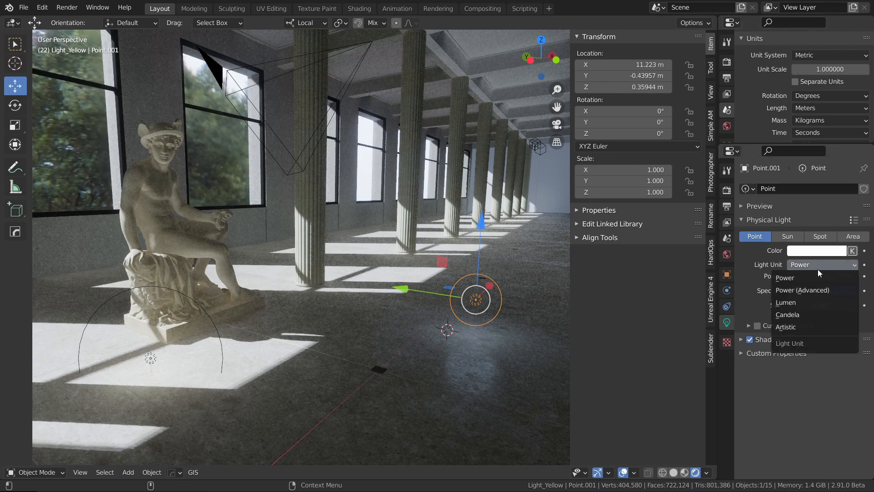
click(785, 277)
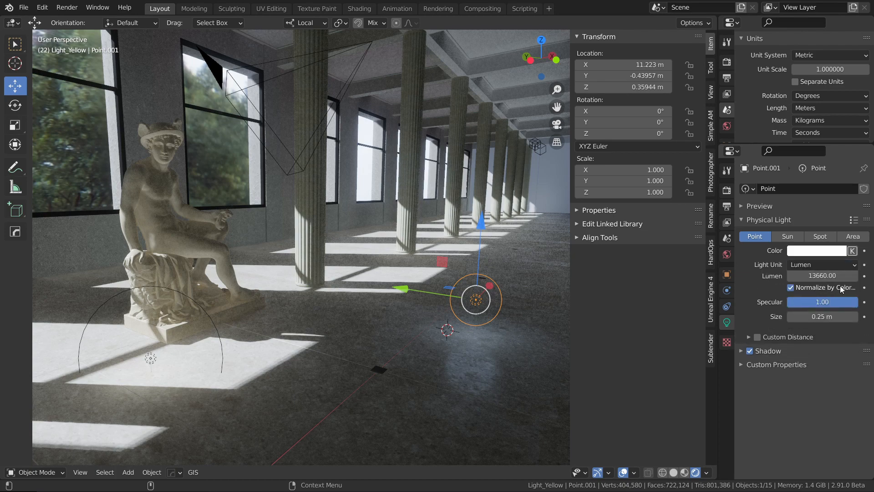
mouse_move(830, 293)
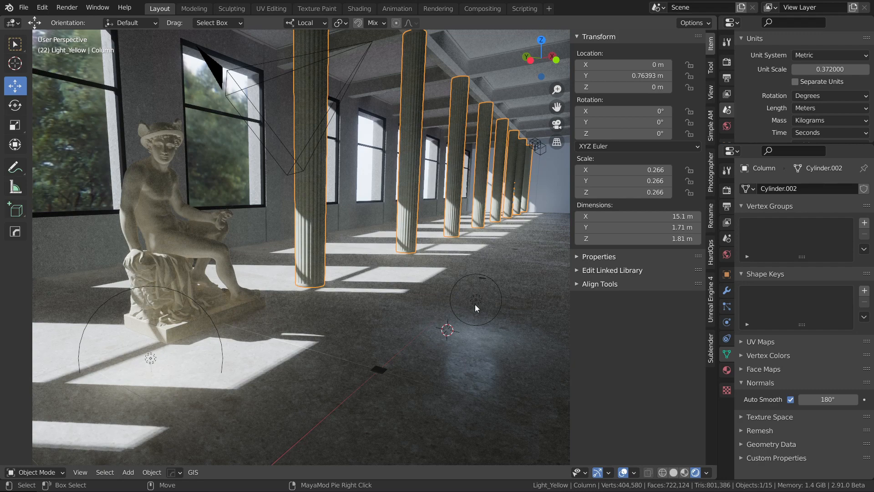
click(475, 298)
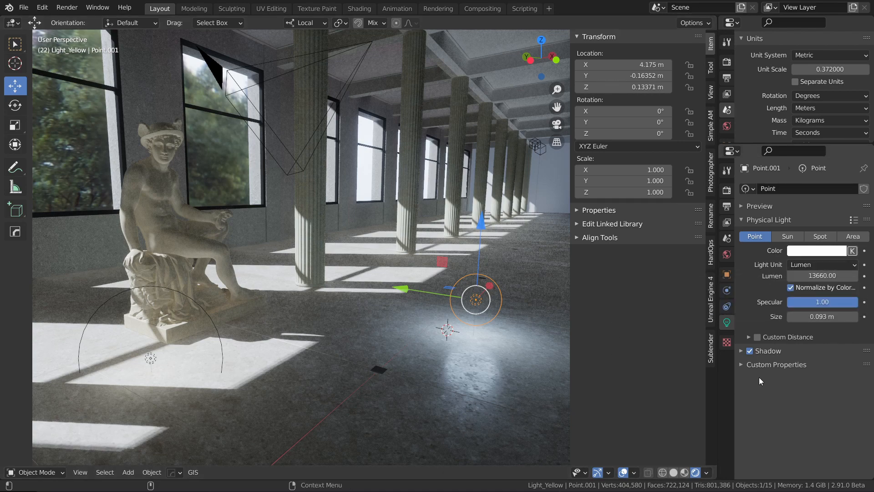
Step: Reset Unit Scale to 1.0 and reapply Photographer Settings on the point light
click(830, 68)
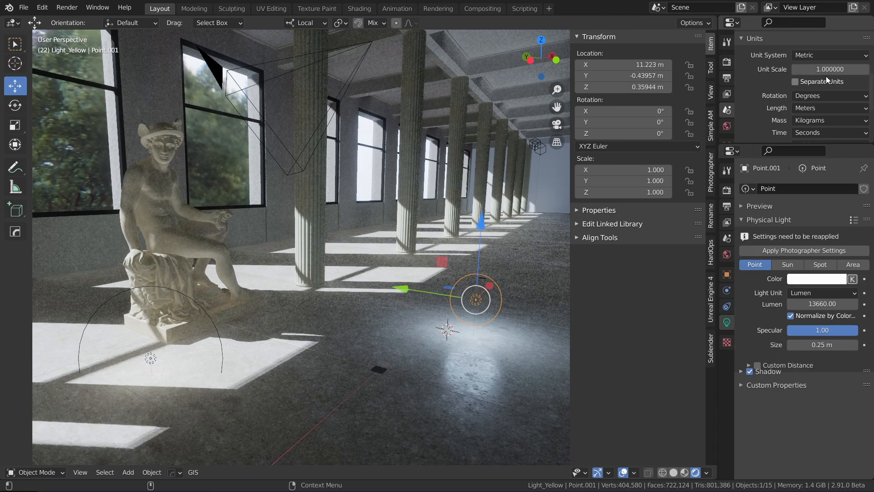
click(805, 250)
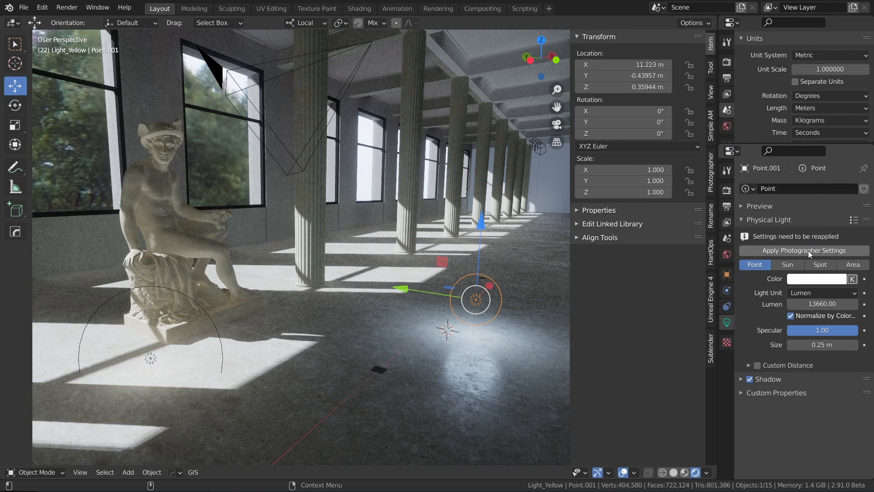
mouse_move(807, 255)
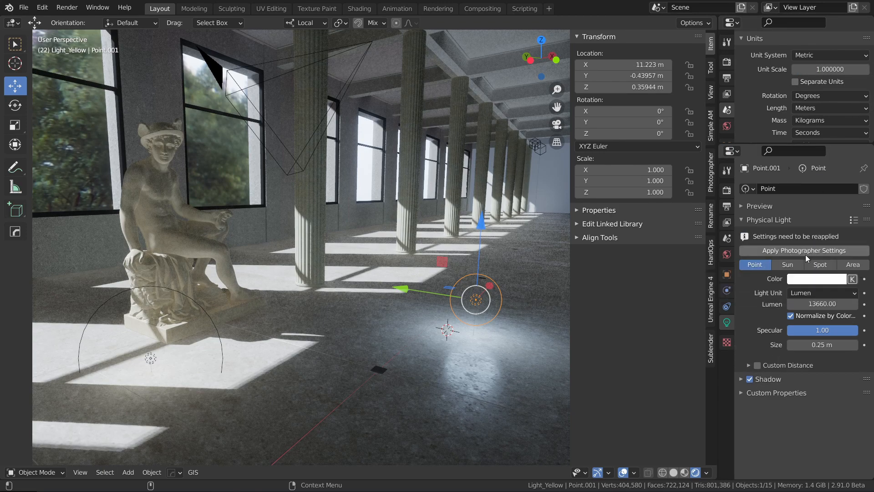
click(803, 250)
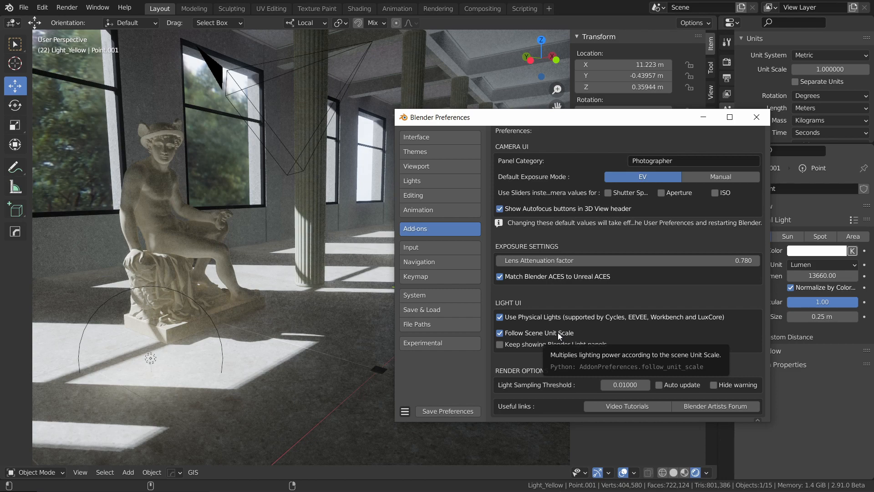
mouse_move(626, 315)
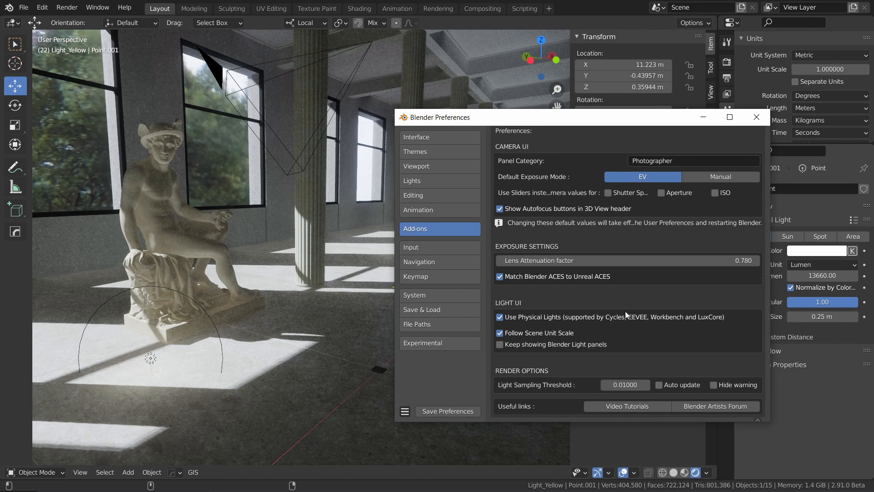
mouse_move(524, 333)
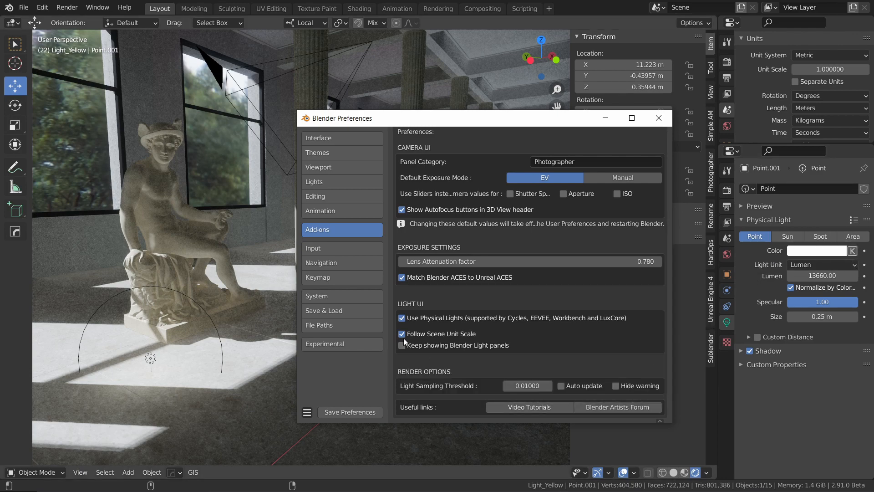
Step: Change a Photographer add-on Light UI preference such as Follow Scene Unit Scale
click(402, 345)
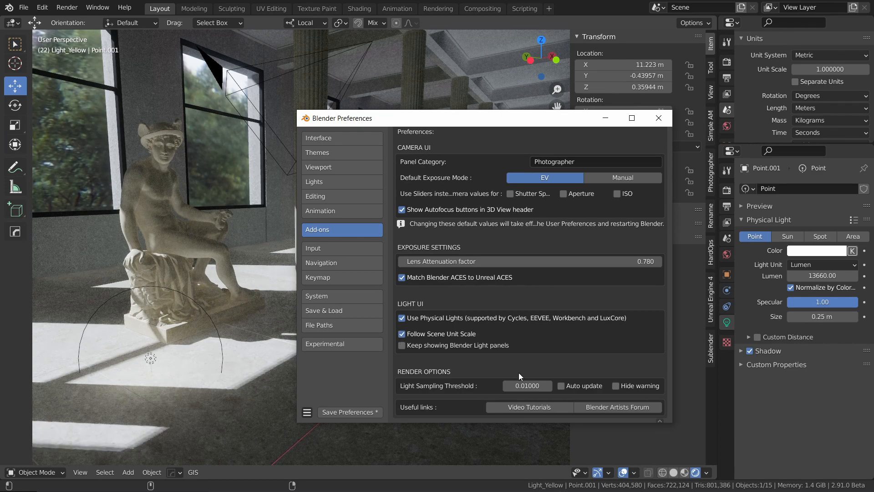
mouse_move(530, 357)
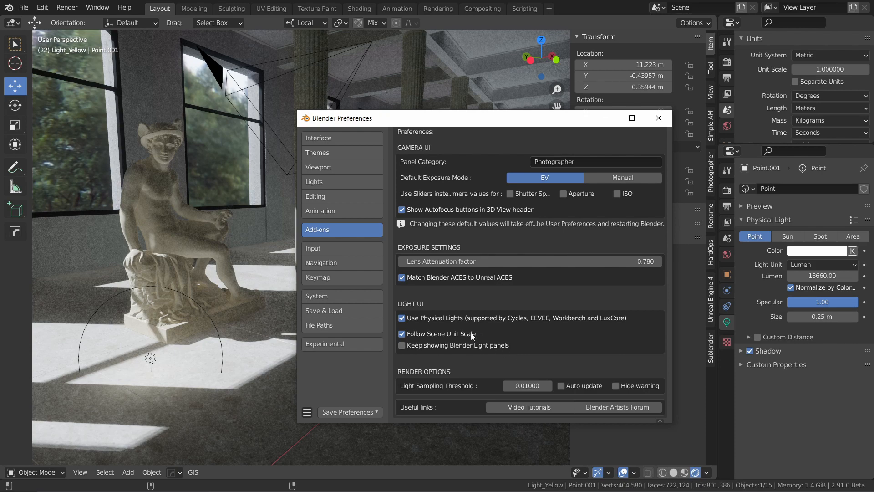
mouse_move(435, 334)
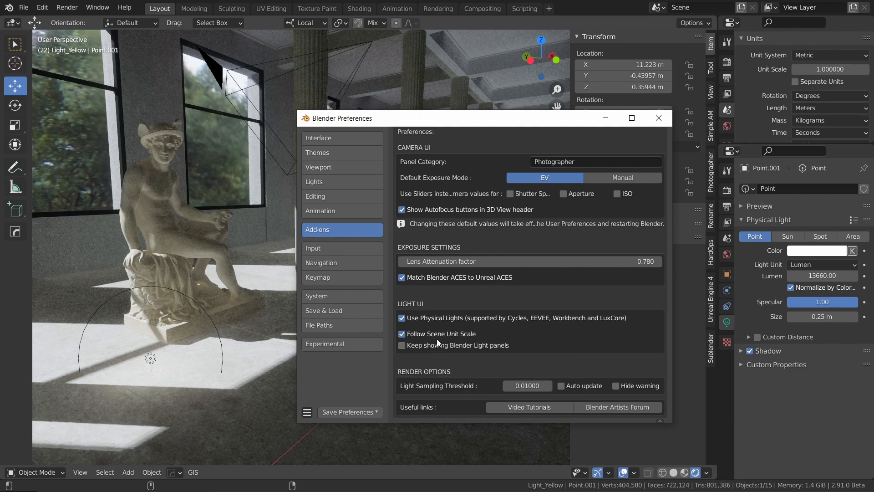
mouse_move(440, 333)
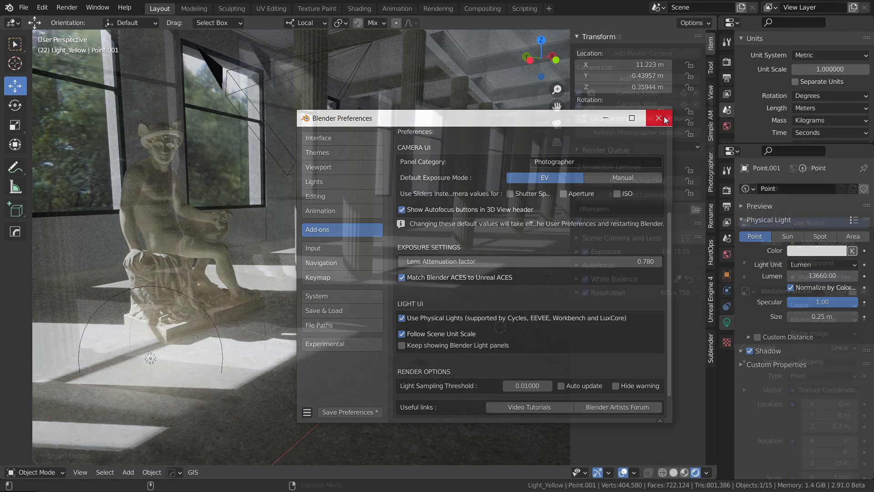
Step: Close the Blender Preferences window
click(664, 119)
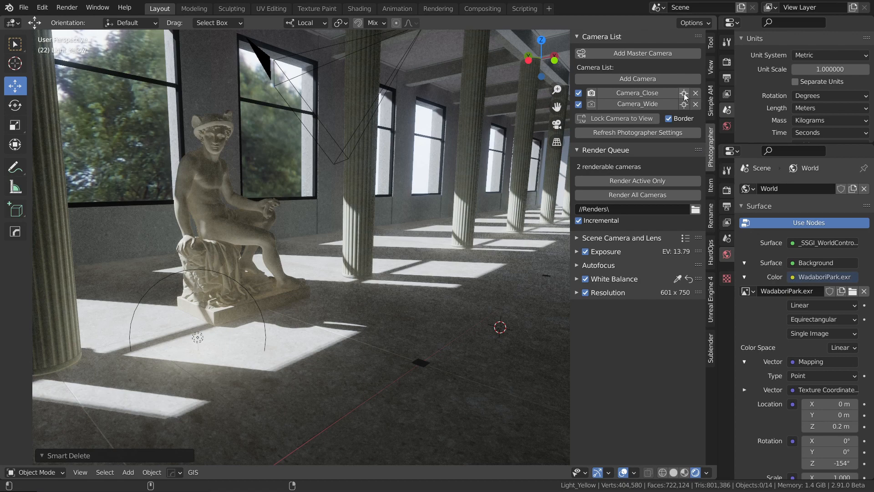
mouse_move(684, 93)
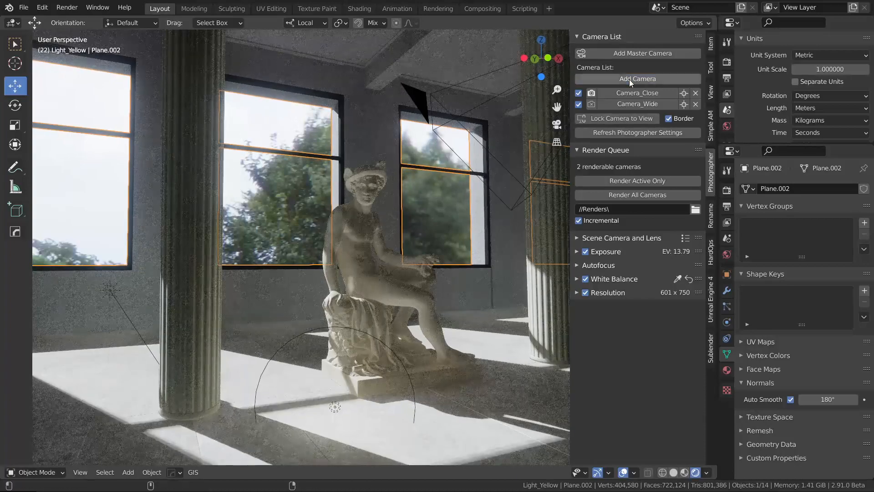
Step: Add a new camera named Camera and lock it to the view
click(637, 79)
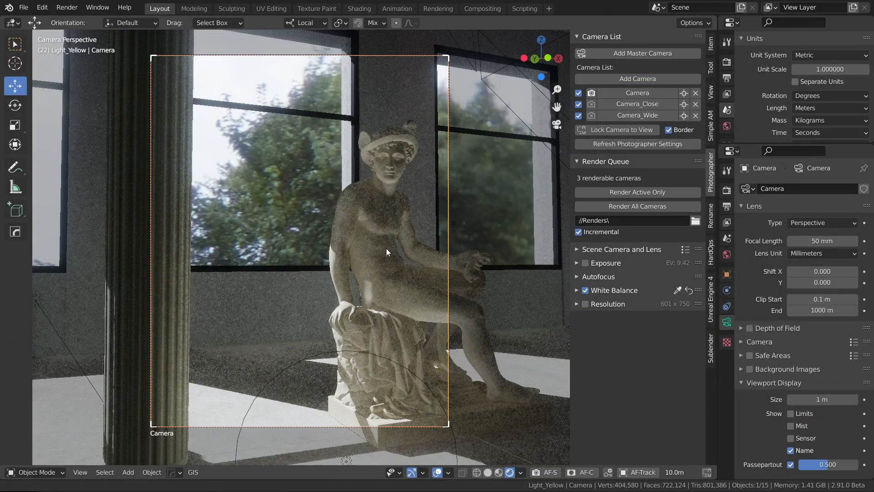
click(620, 130)
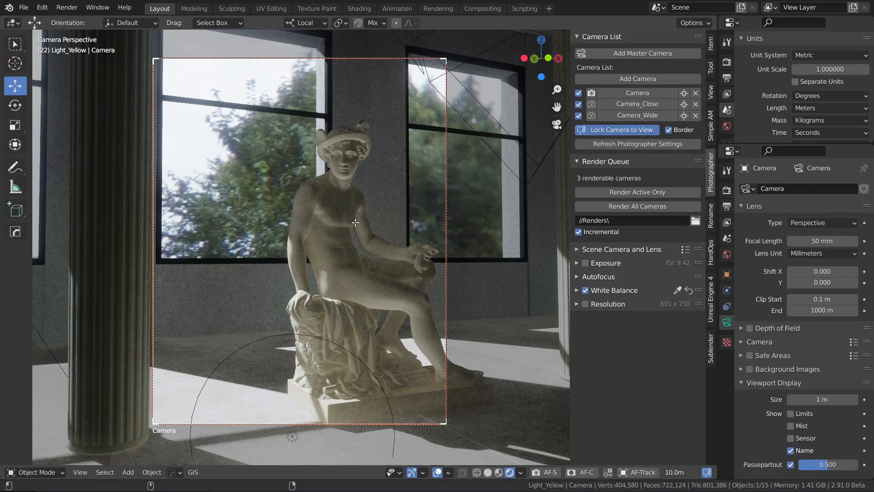
mouse_move(352, 259)
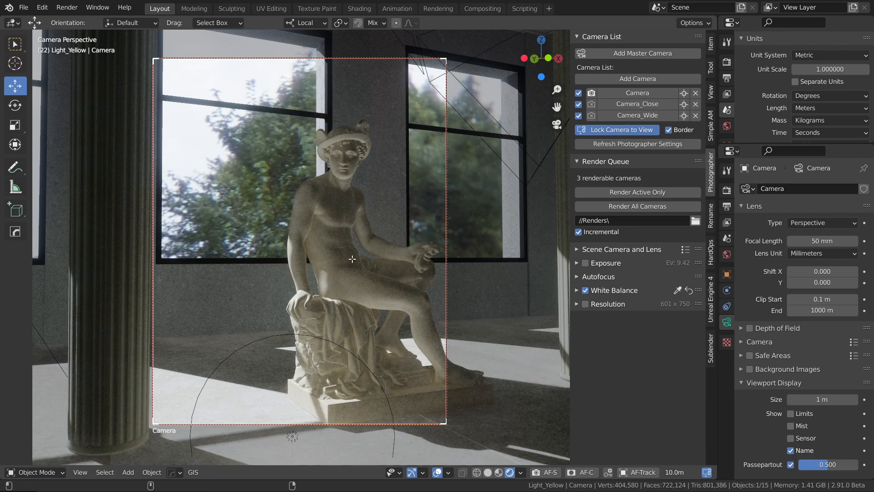
mouse_move(345, 195)
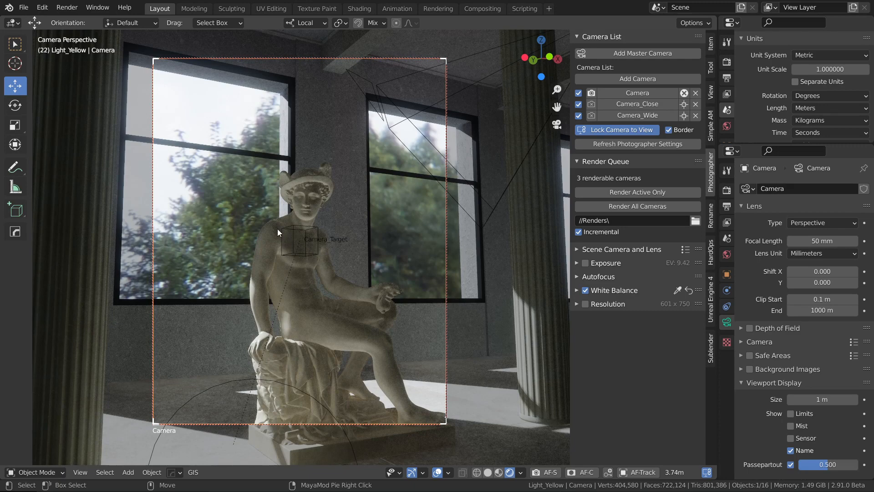
mouse_move(337, 322)
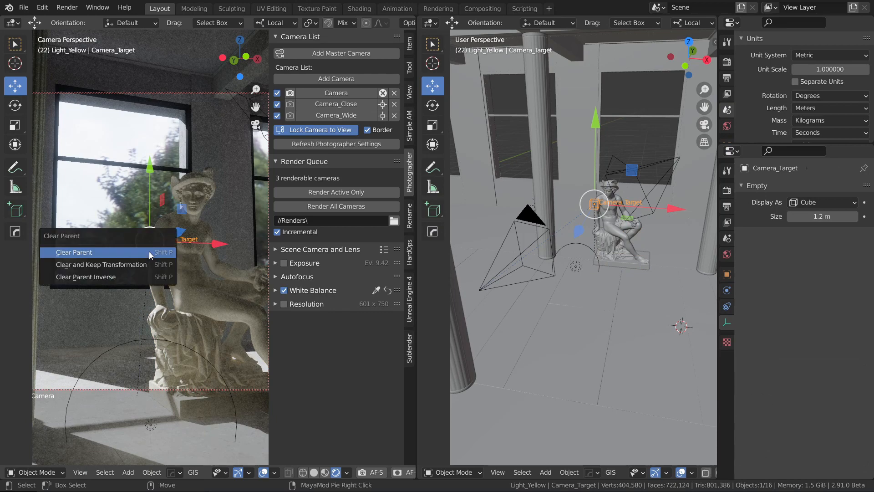
Step: Clear Camera_Target's parent, then delete Camera_Close's tracking target
click(74, 252)
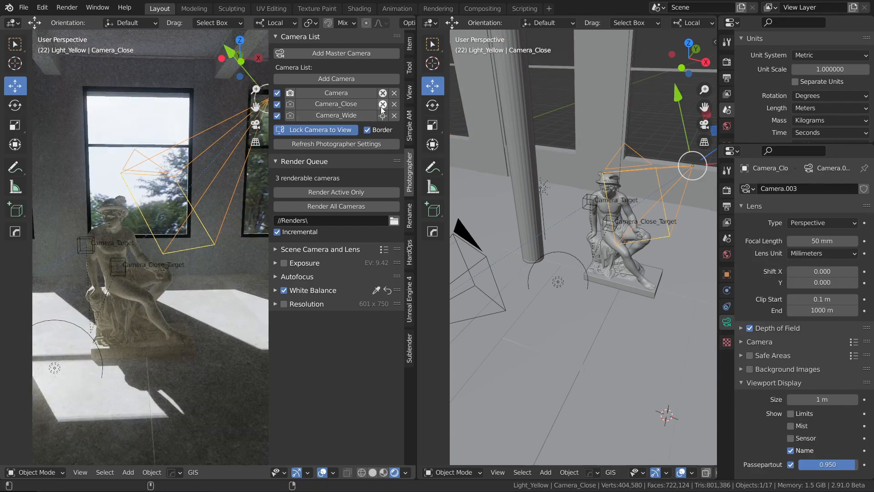
click(383, 104)
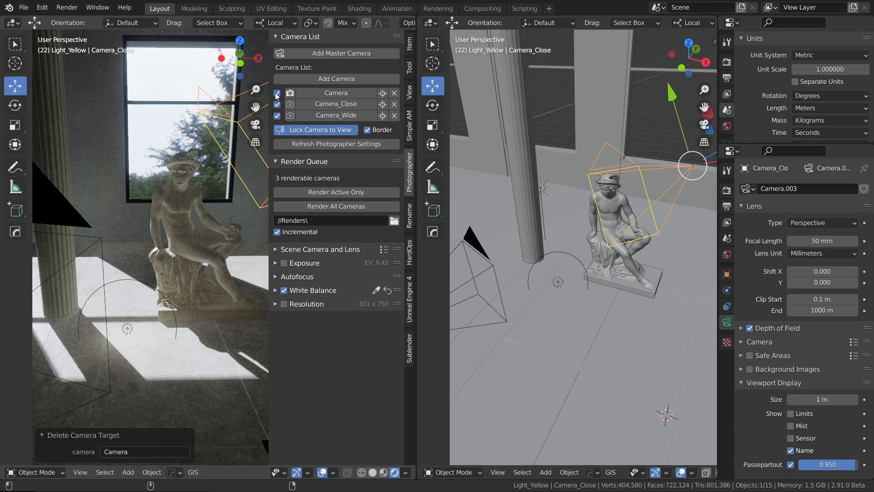
mouse_move(276, 92)
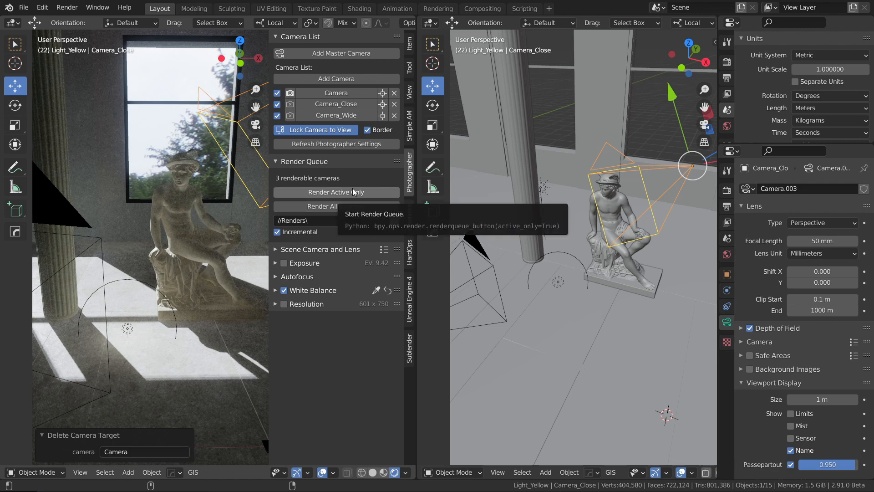
mouse_move(353, 183)
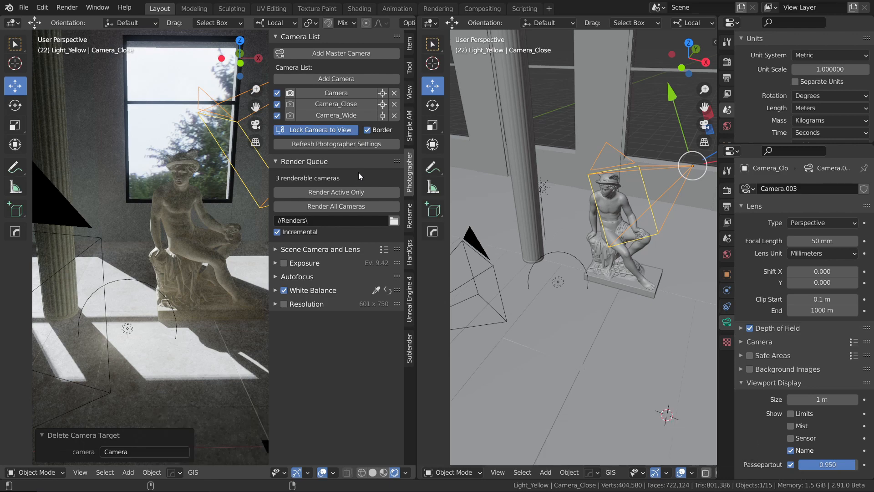
mouse_move(360, 177)
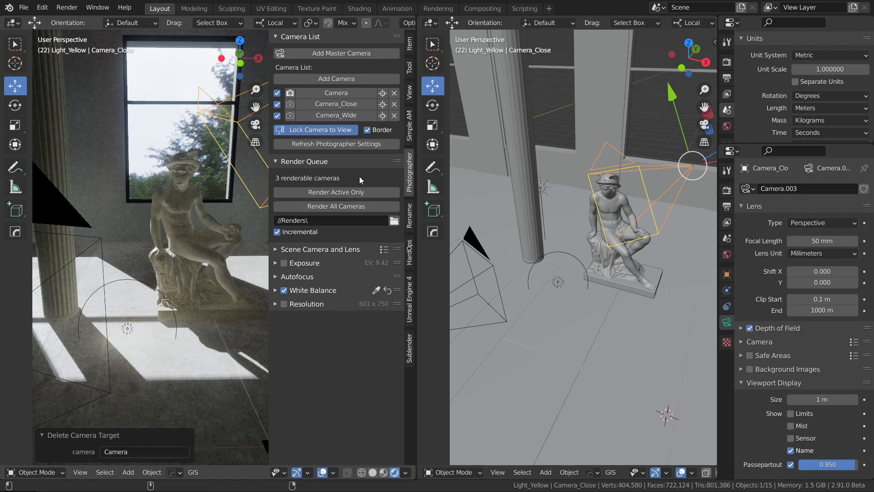
mouse_move(363, 177)
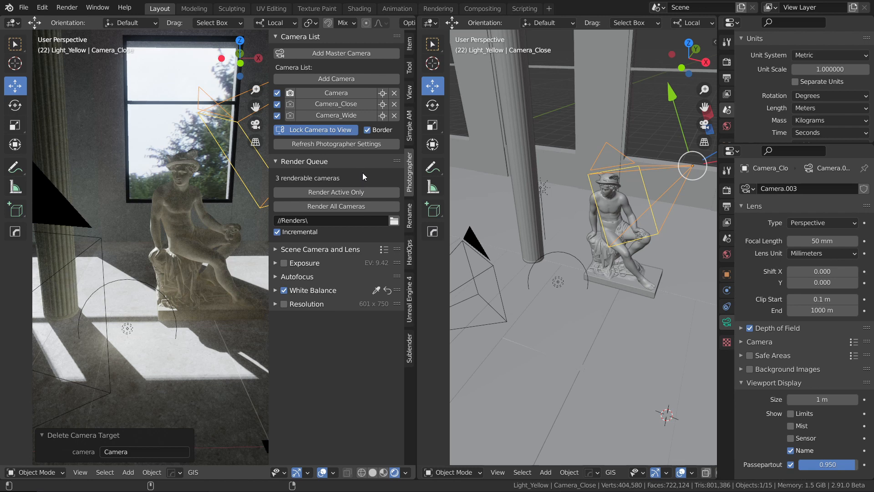
mouse_move(363, 174)
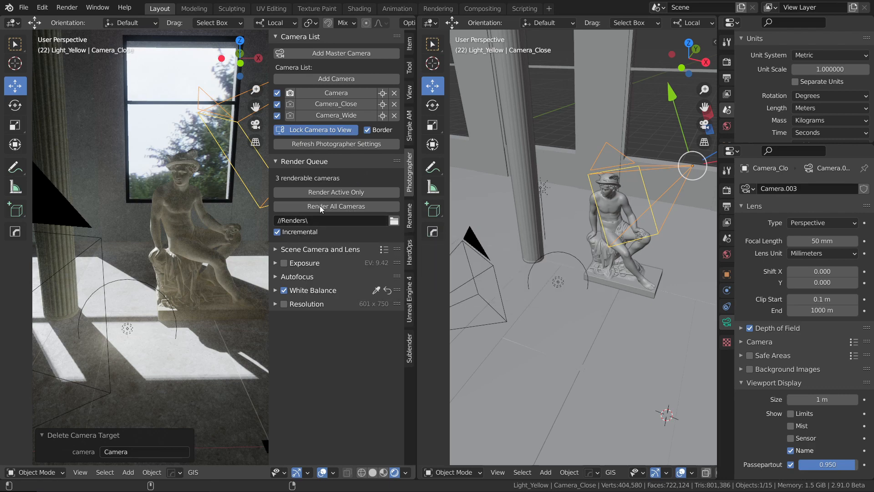
mouse_move(343, 181)
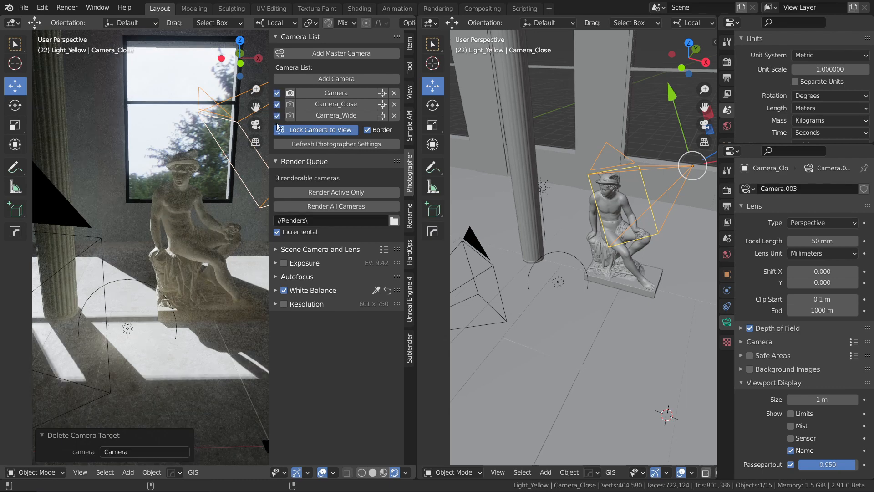
Step: Remove the main Camera's target, leaving Camera_Close and Camera_Wide in the camera list
click(319, 129)
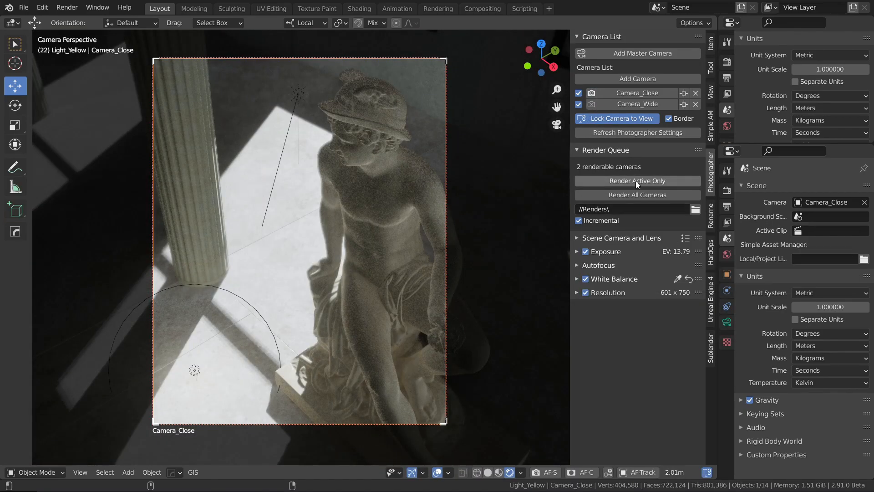
mouse_move(637, 181)
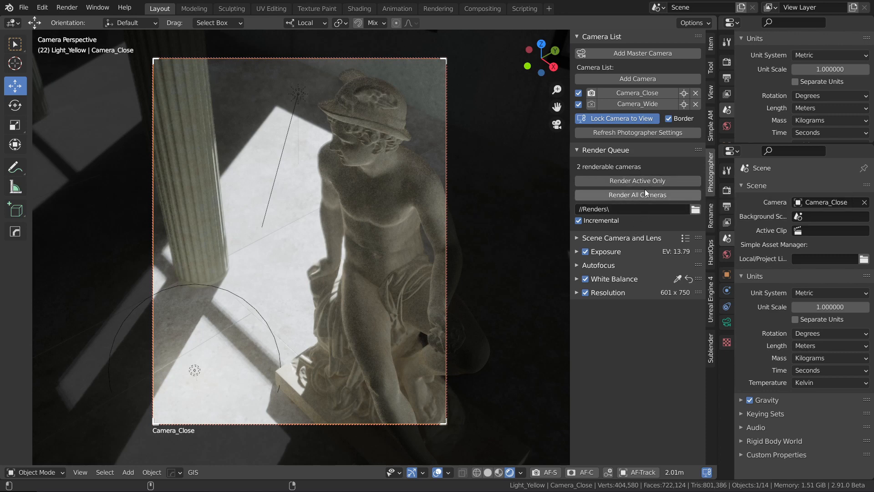
mouse_move(636, 213)
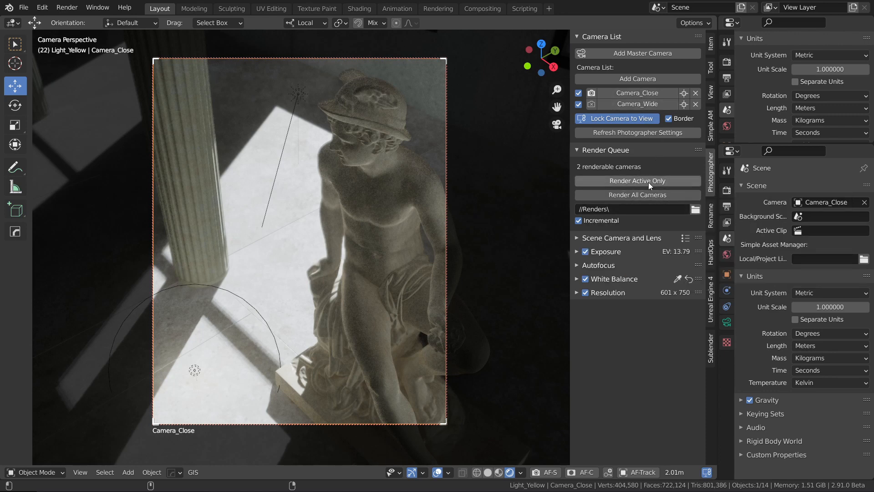
mouse_move(595, 211)
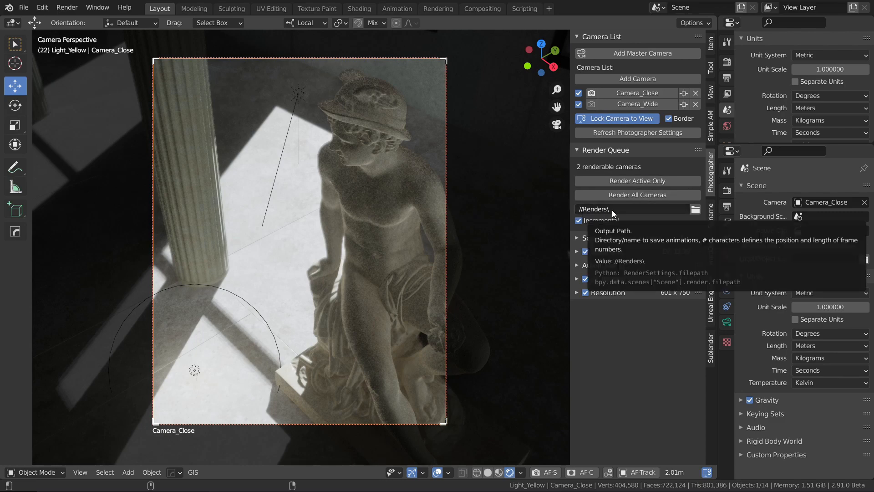
Step: Set the Render Queue output path to //Renders\Test\
click(614, 210)
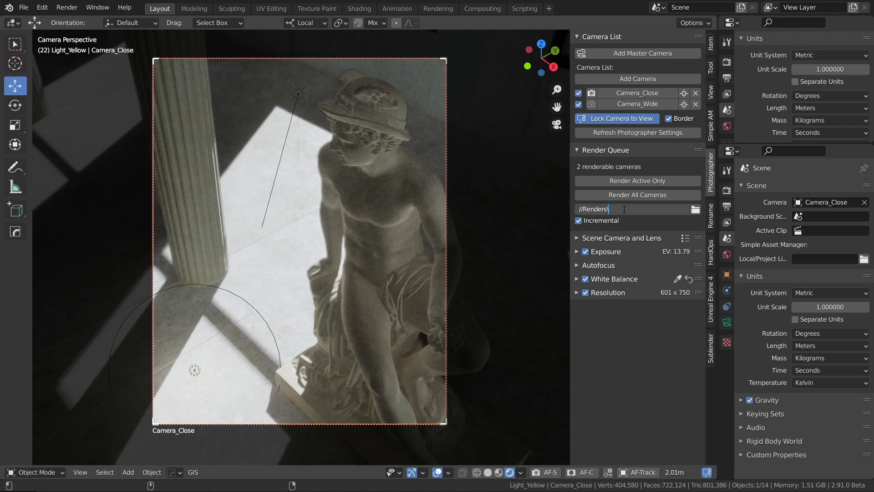
text(Test)
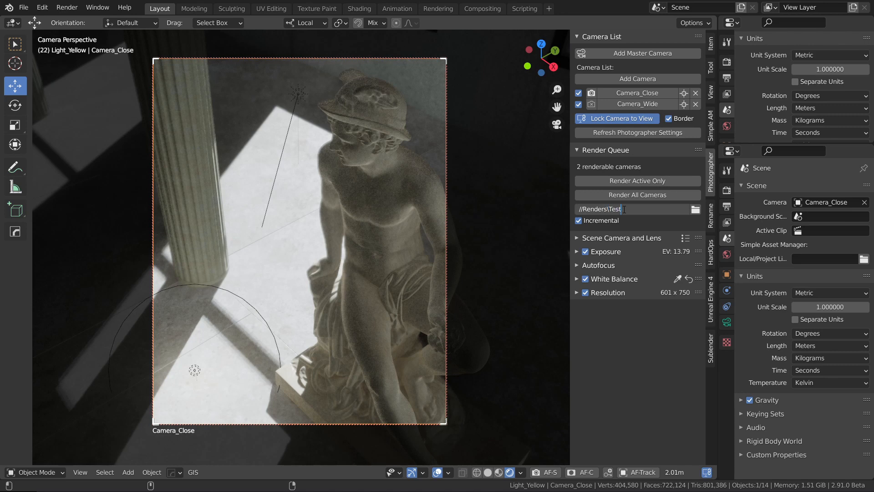
text(\)
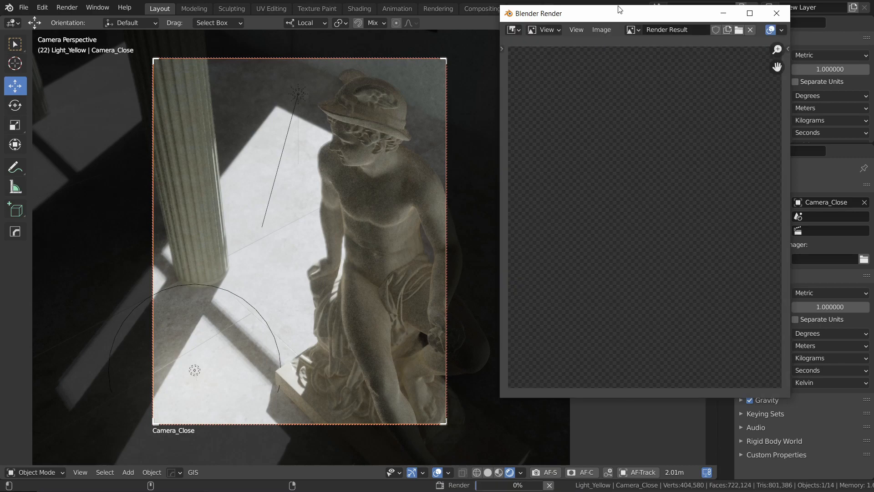
mouse_move(632, 19)
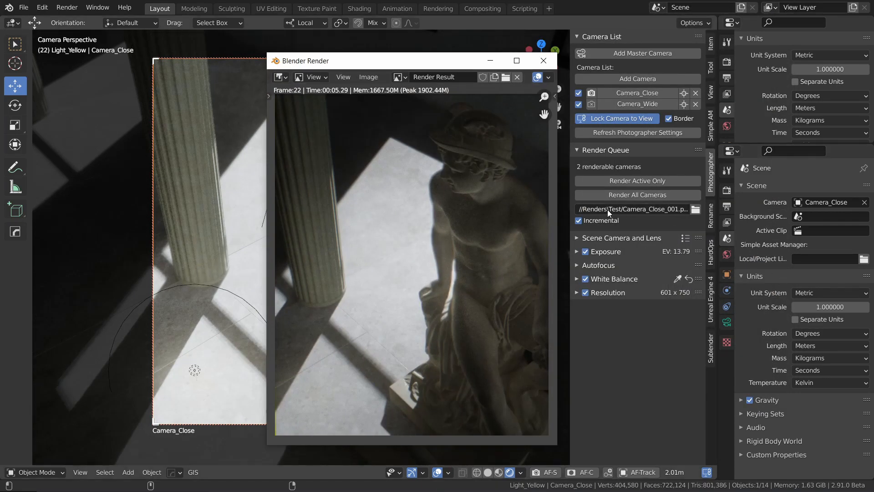
Step: Close the Camera_Close_001 render window and recheck the output path
click(544, 60)
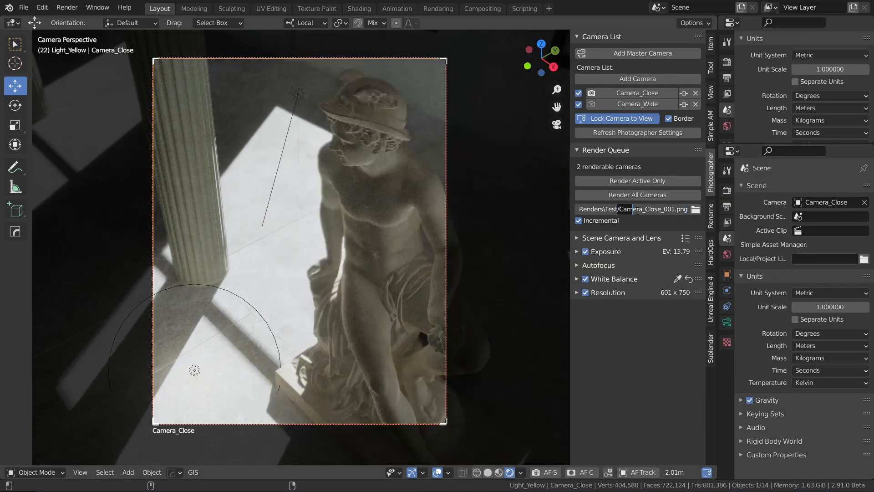
click(635, 209)
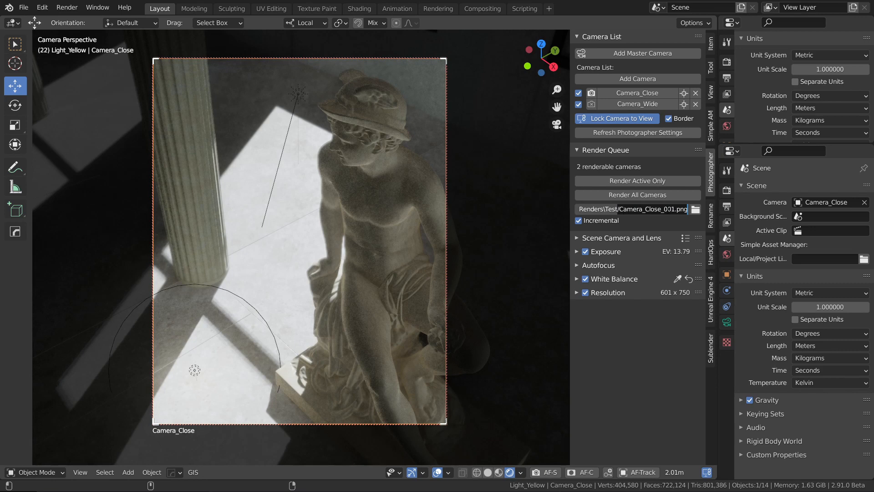
click(633, 209)
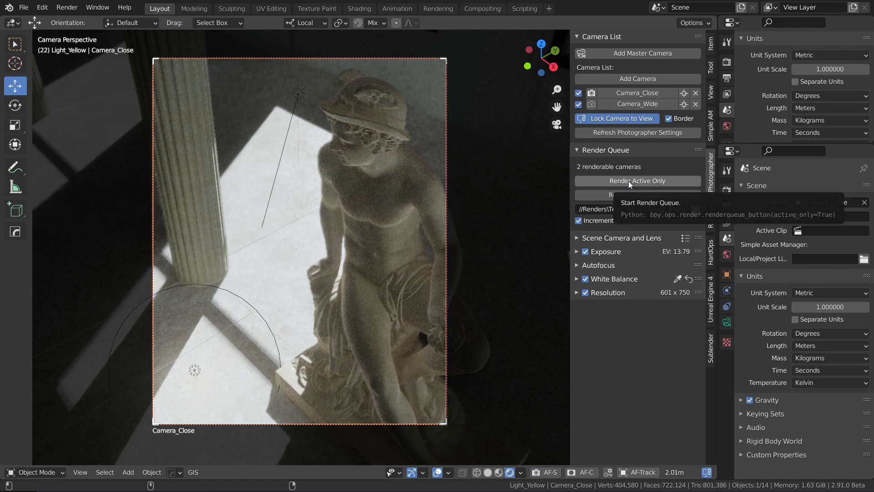
Step: Render Camera_Close again, disable Incremental numbering, and start rendering Camera_Close.png
click(638, 181)
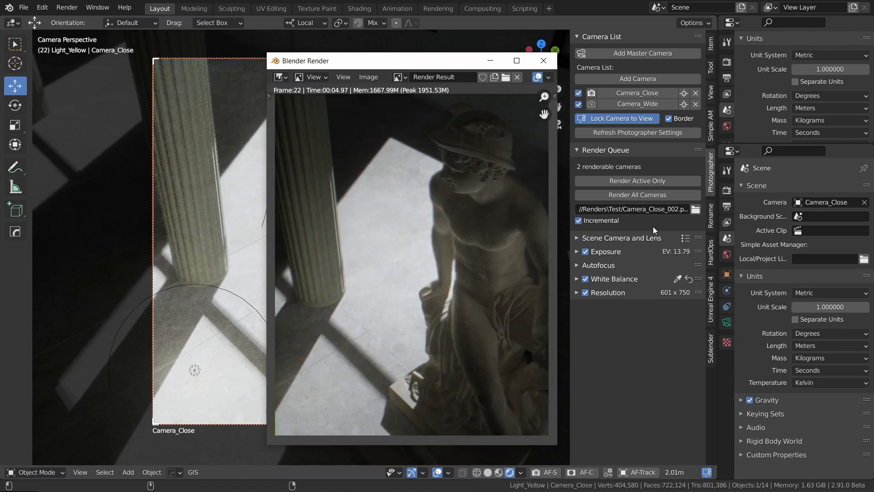
click(544, 60)
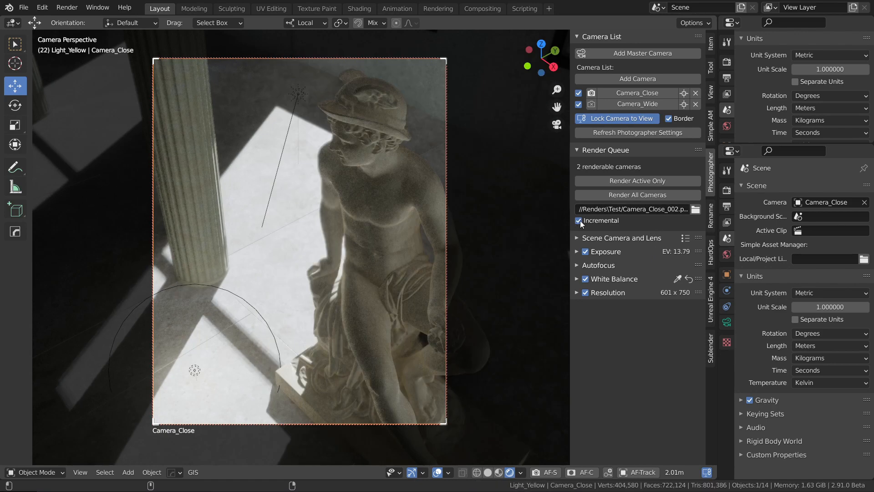
click(579, 220)
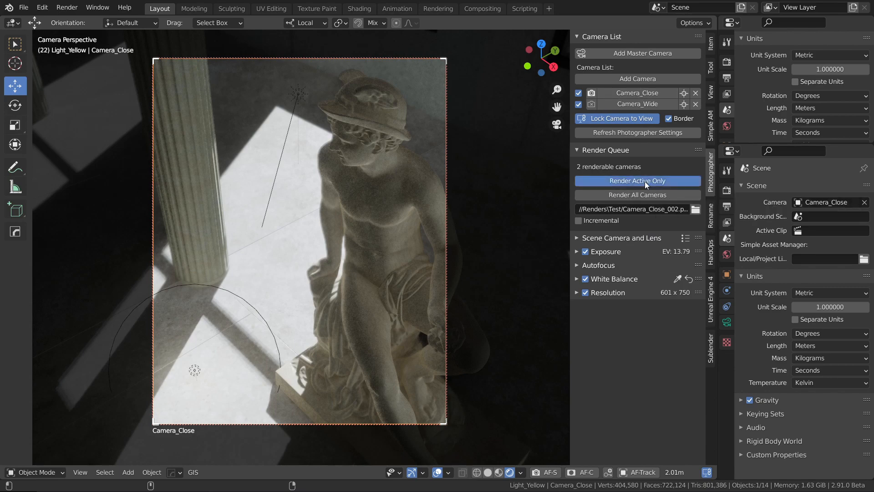
click(638, 180)
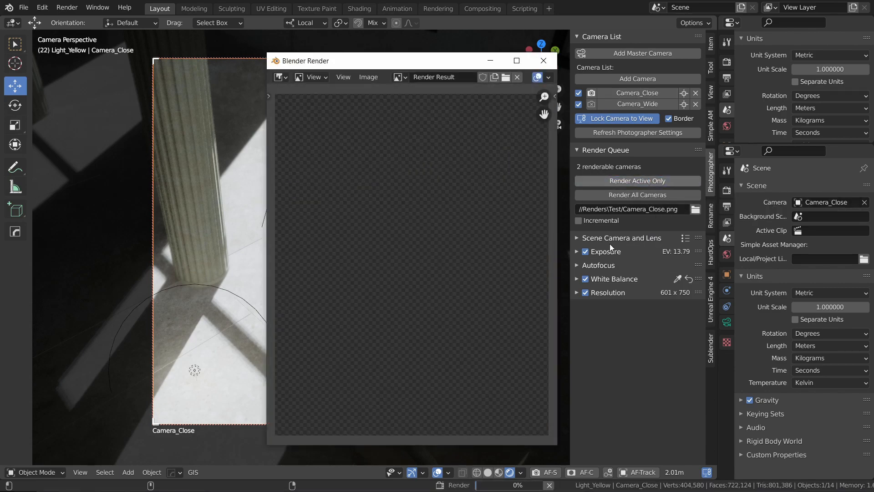
mouse_move(640, 215)
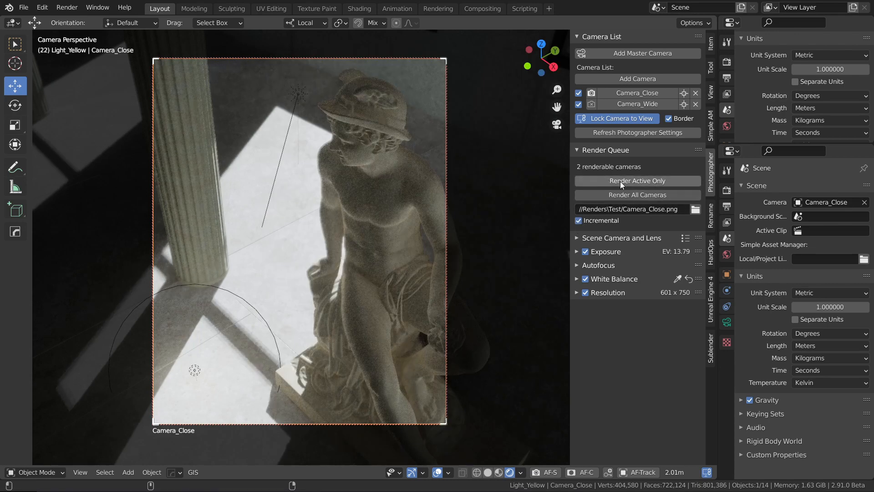
right_click(637, 180)
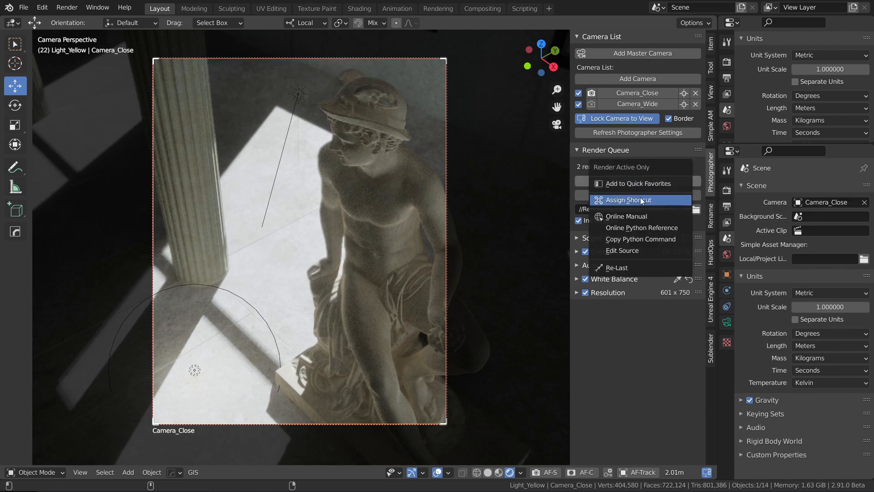
mouse_move(638, 184)
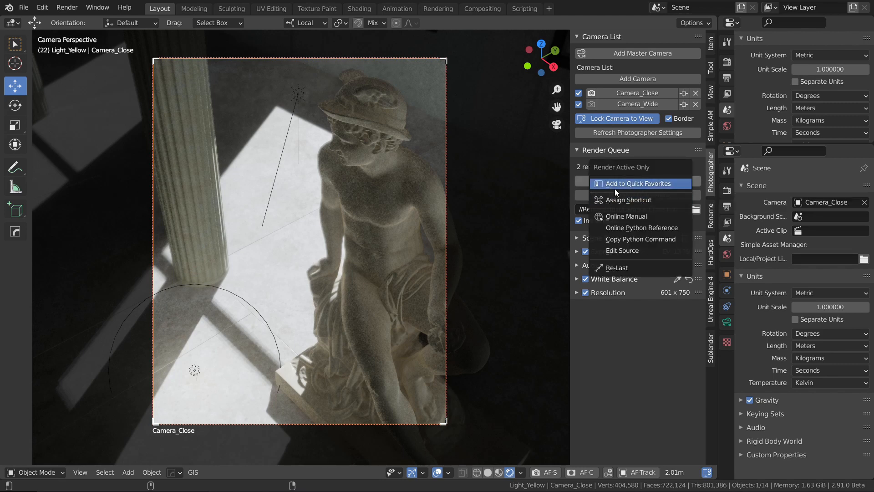
mouse_move(629, 199)
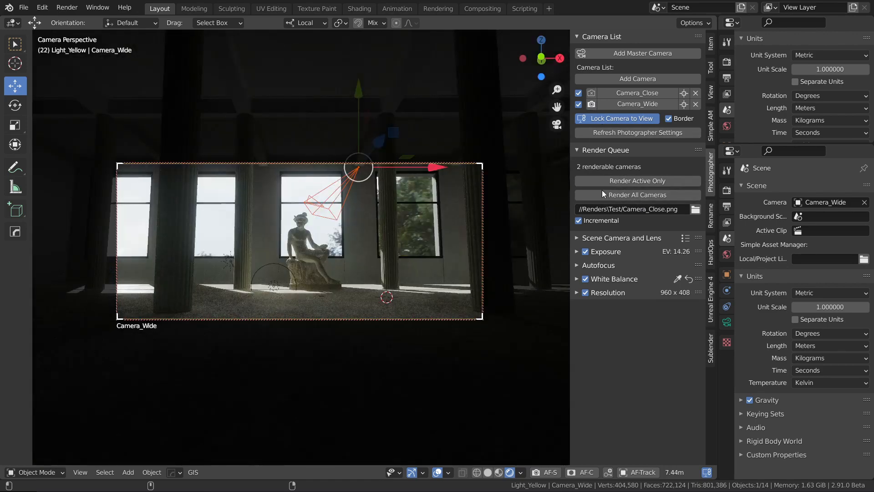
mouse_move(638, 194)
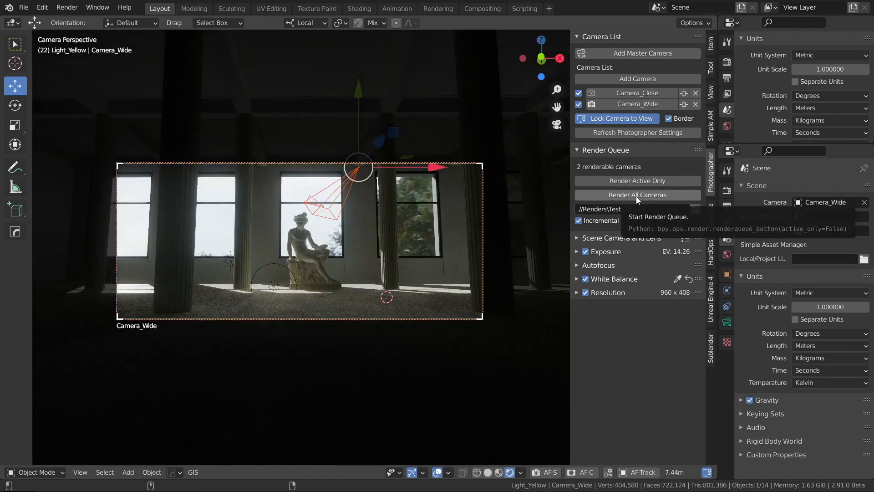
Step: Render all queued cameras twice, saving up to Camera_Wide_002, closing the render window
click(637, 194)
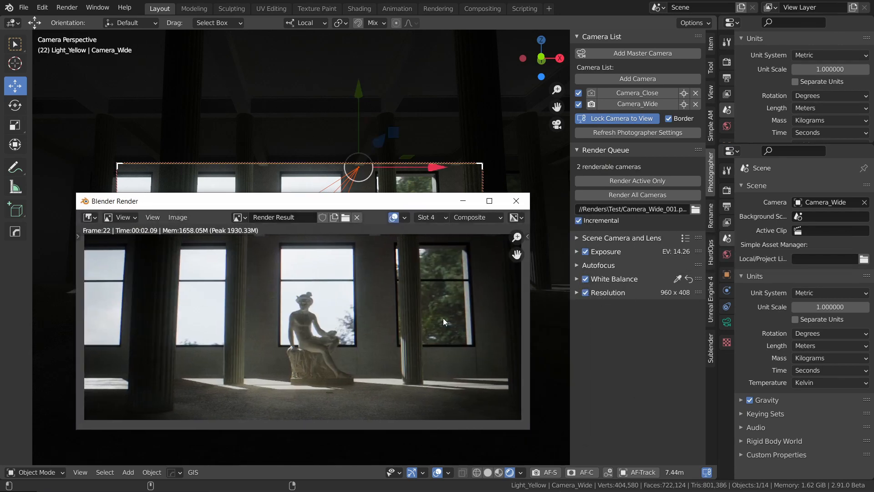
drag(114, 201, 165, 204)
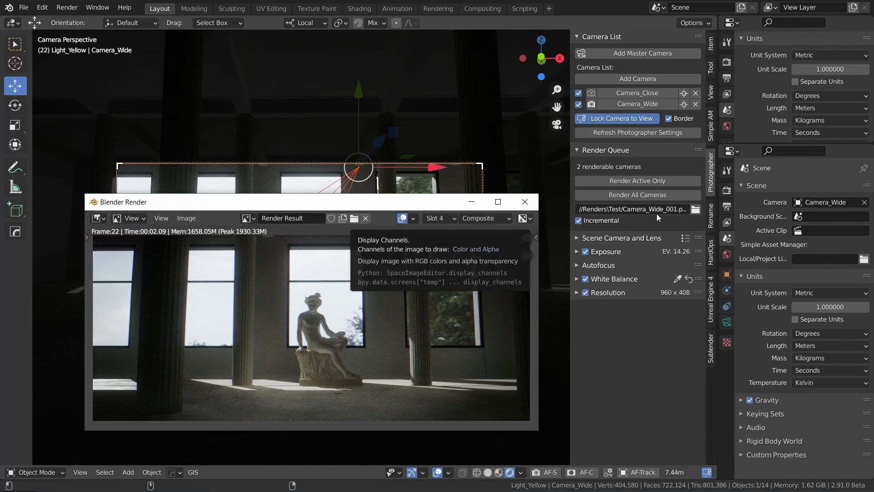
click(638, 195)
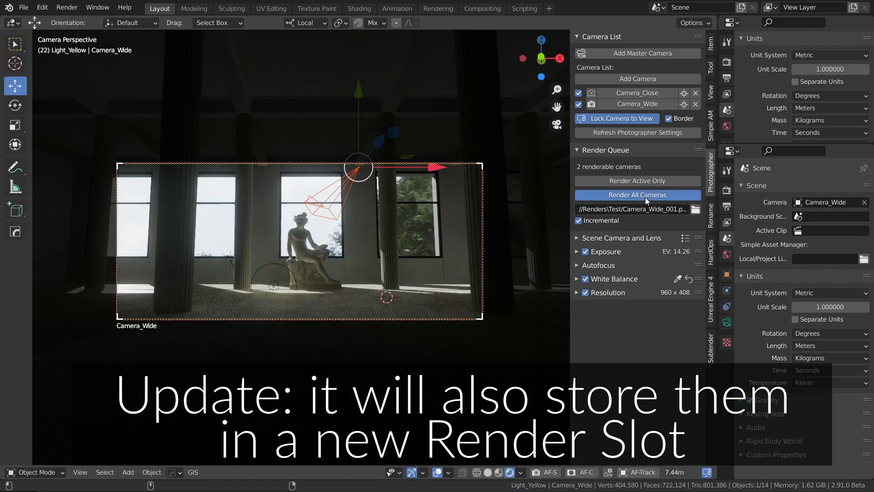
click(637, 194)
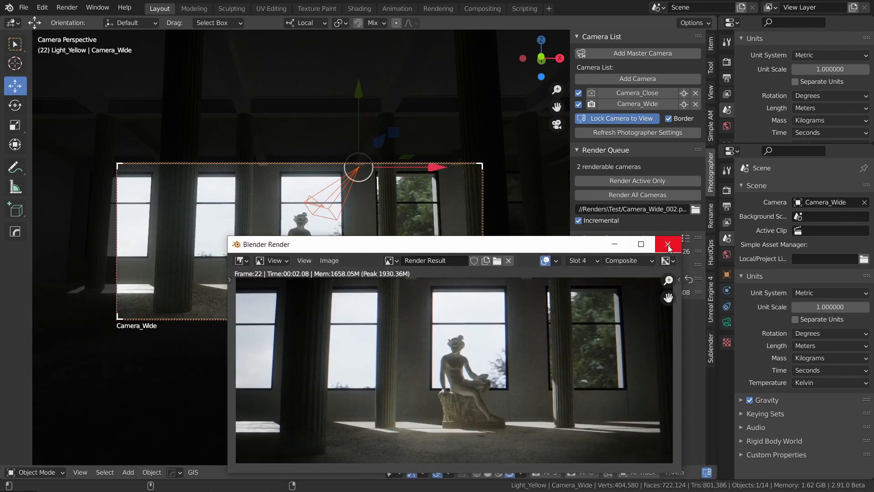
mouse_move(668, 244)
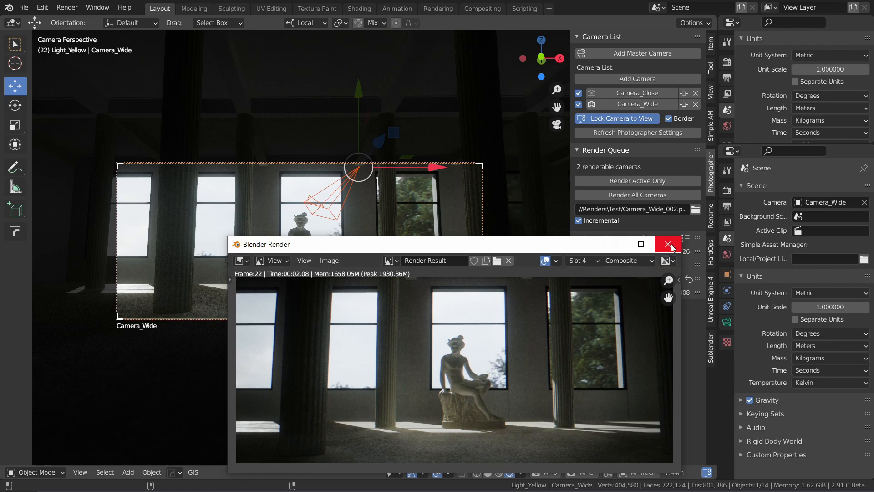
click(668, 245)
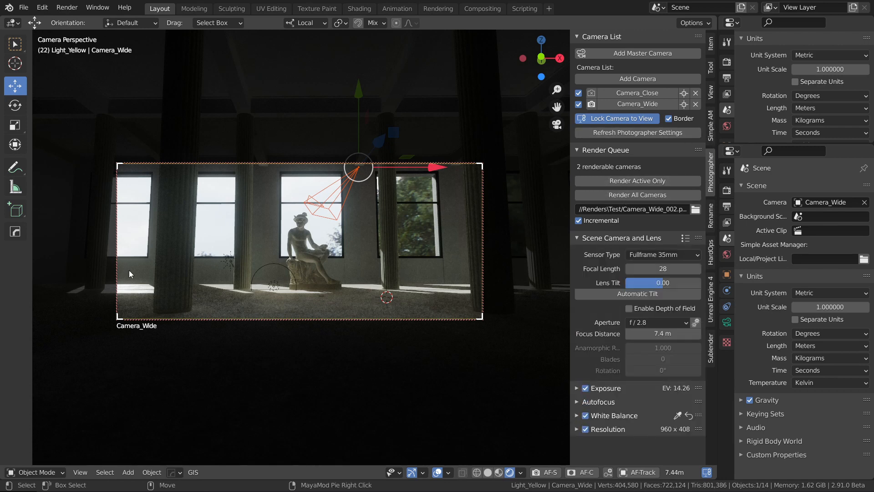
mouse_move(460, 296)
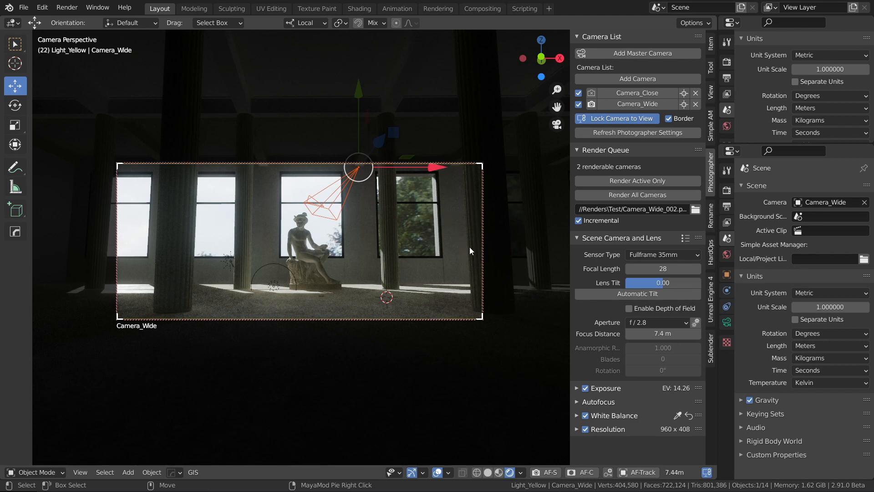
mouse_move(472, 311)
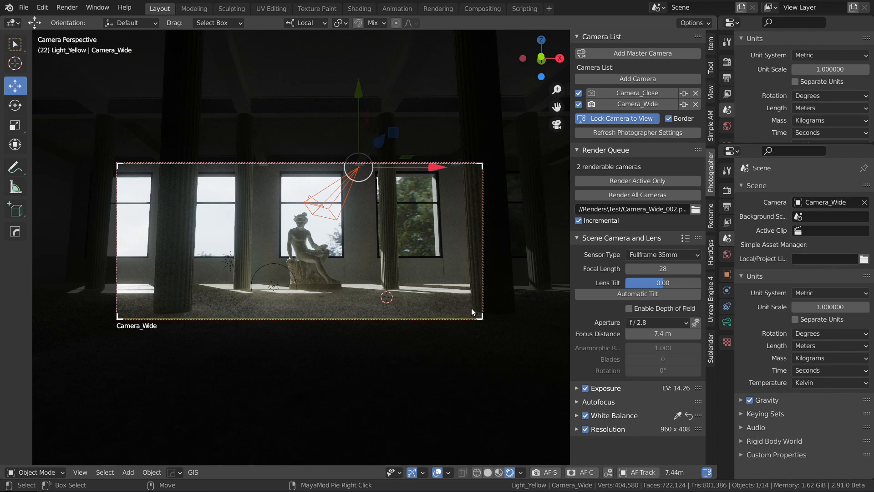
mouse_move(357, 289)
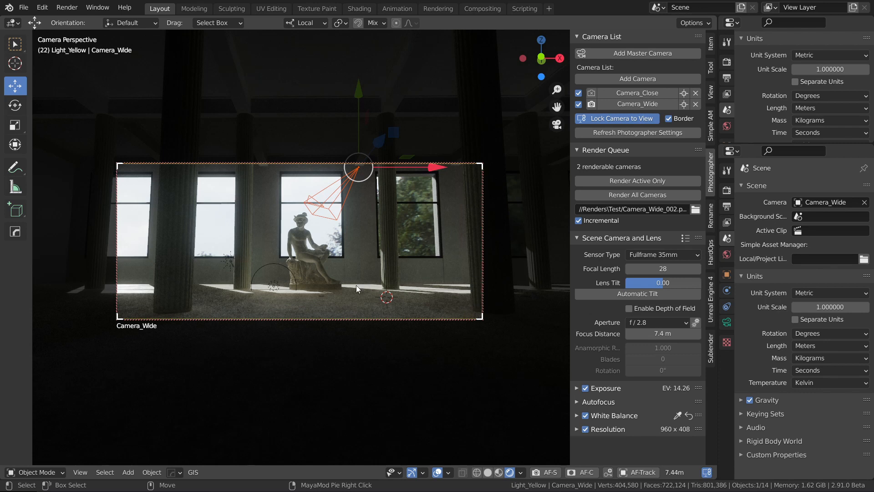
mouse_move(430, 368)
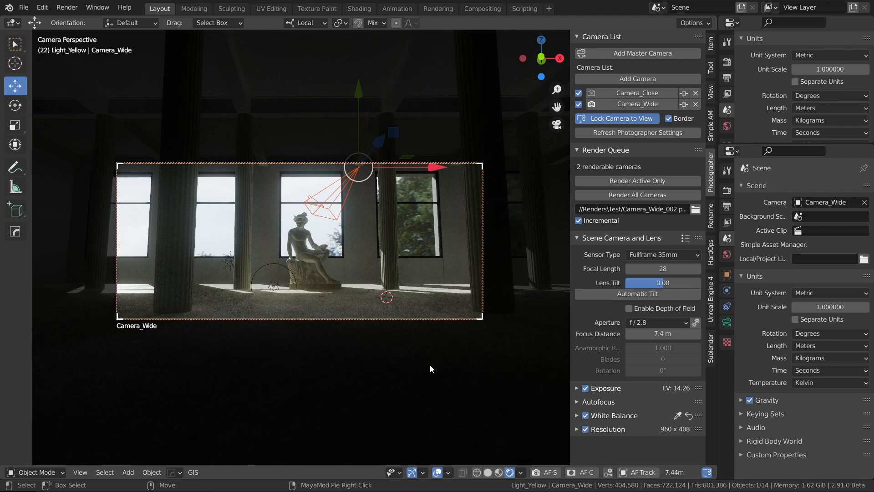
mouse_move(412, 113)
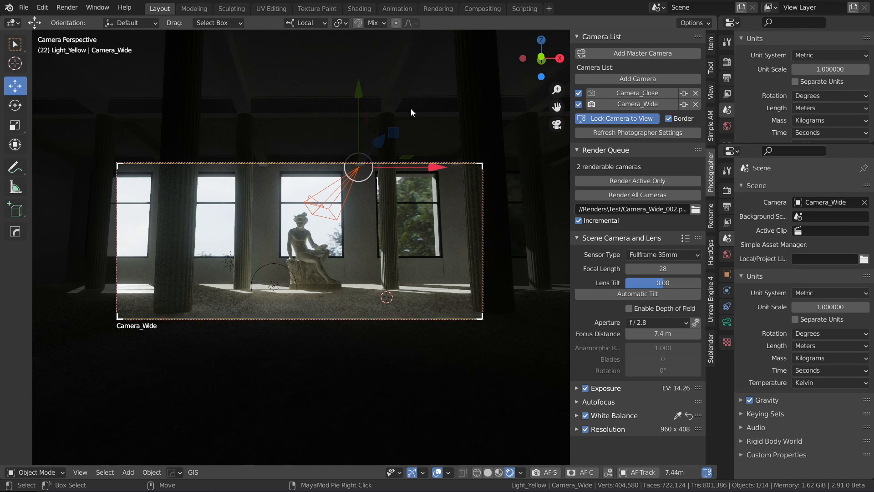
mouse_move(663, 283)
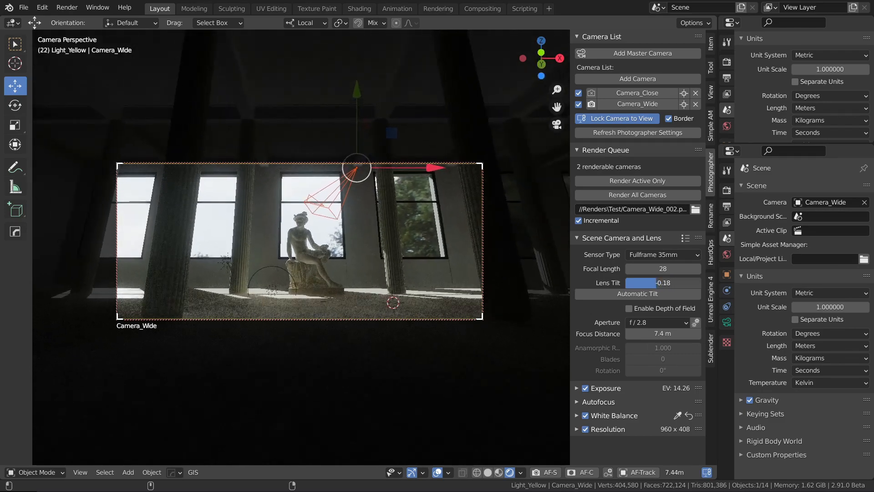
Step: Try a few lens tilt values on Camera_Wide, then apply Automatic Tilt for 0.08
drag(641, 283, 686, 282)
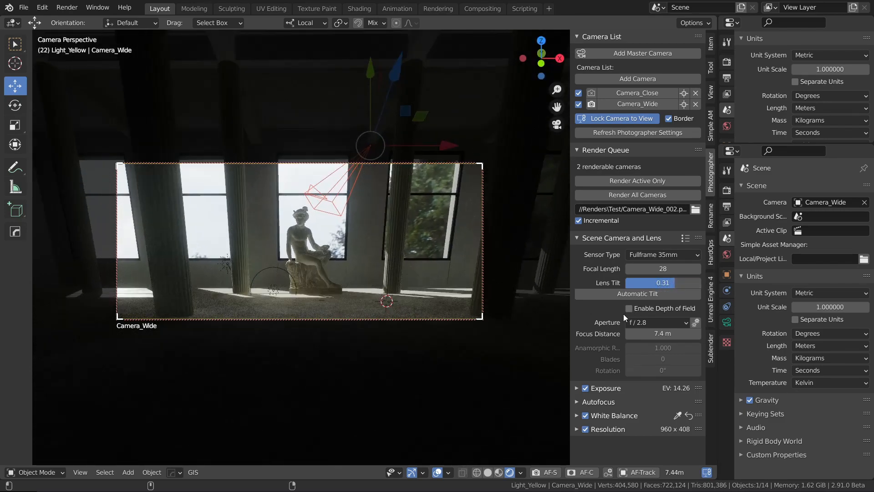
click(638, 294)
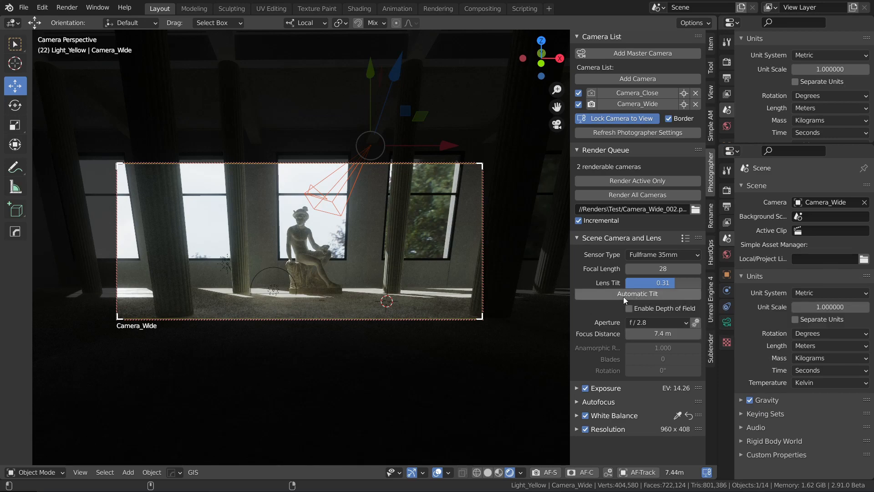
drag(680, 283, 661, 282)
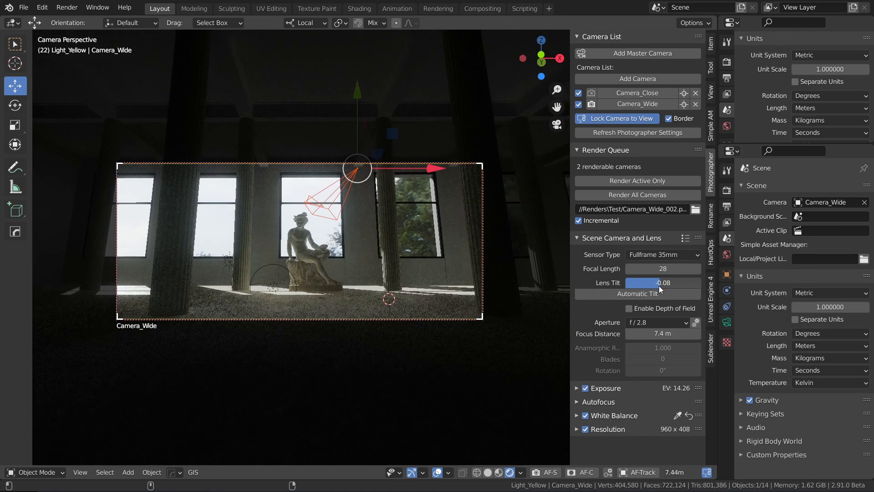
mouse_move(638, 294)
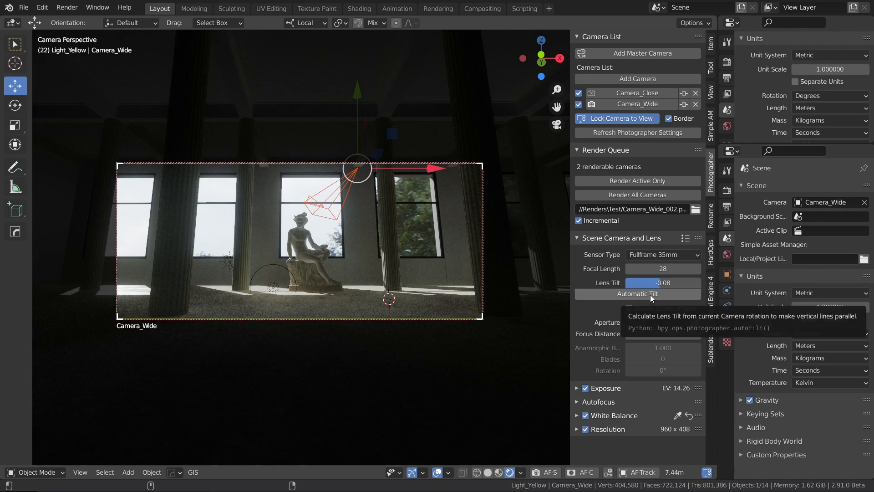
click(637, 294)
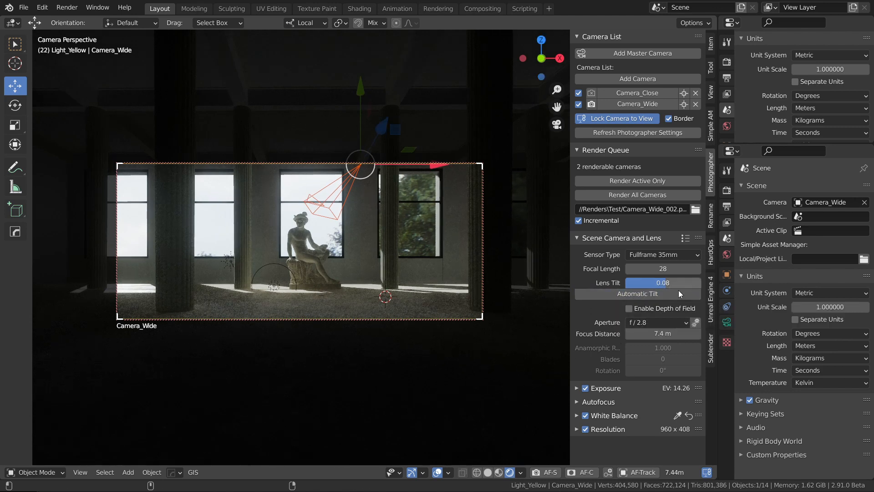
mouse_move(638, 294)
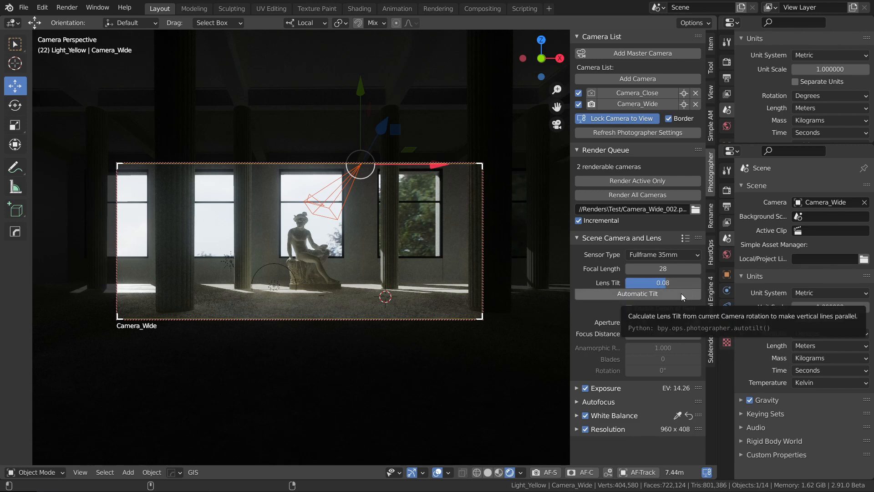